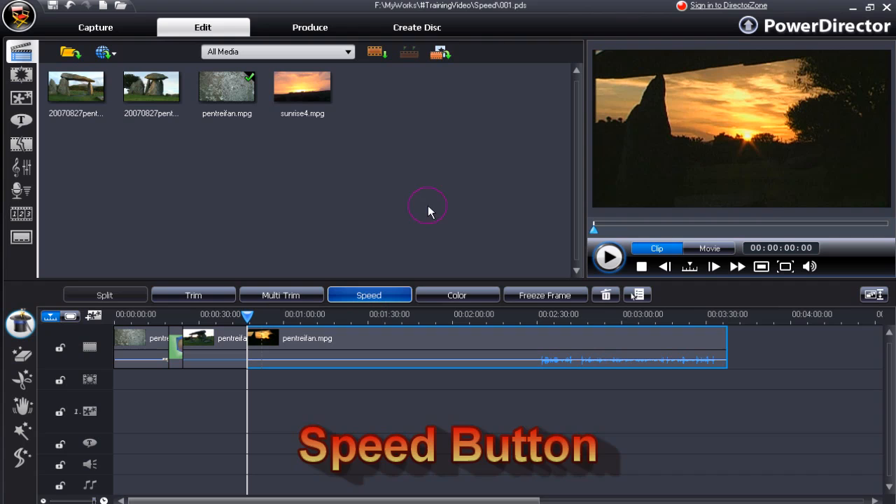
# Bring up Video Speed Options for the selected pentreifan.mpg clip.
pyautogui.click(370, 294)
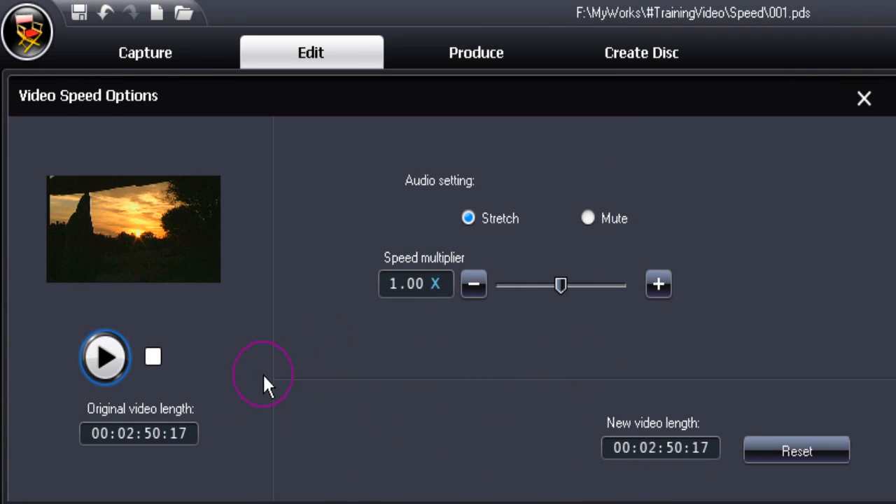
pyautogui.moveTo(196, 445)
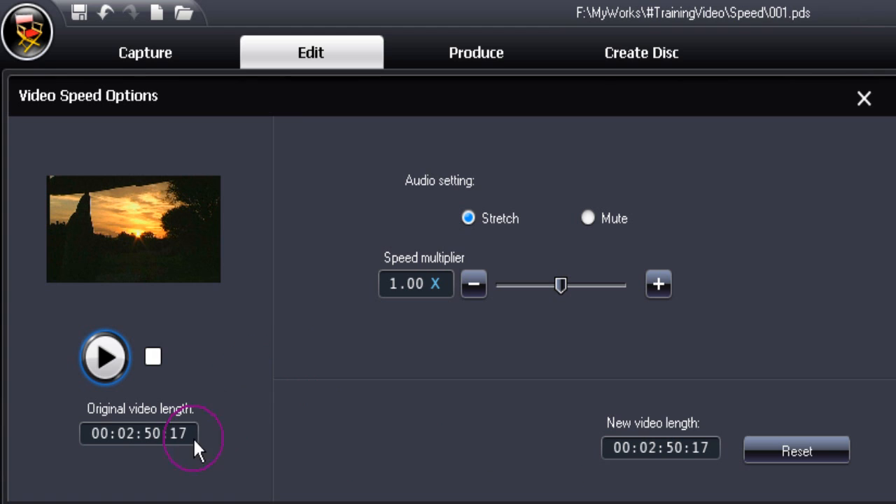
pyautogui.moveTo(112, 445)
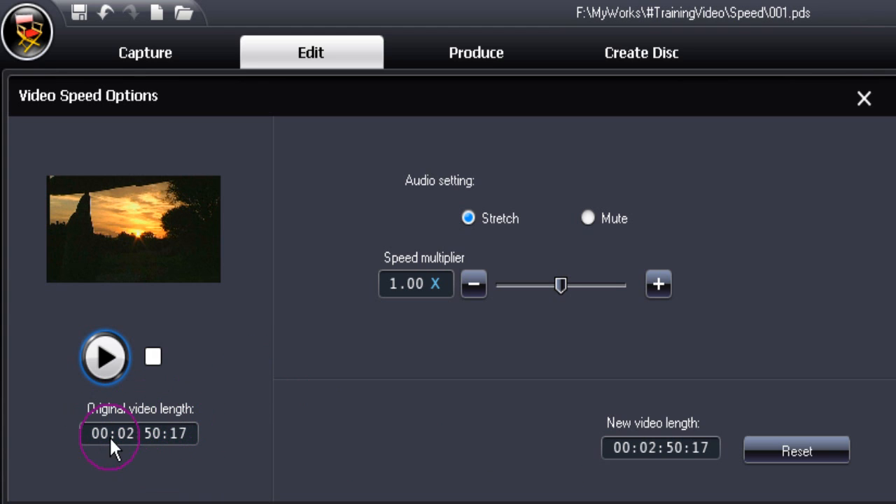
pyautogui.moveTo(133, 448)
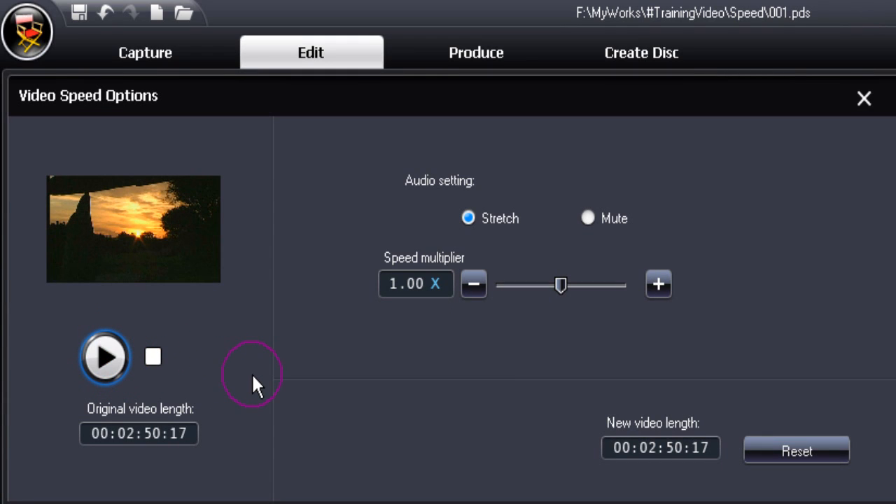
pyautogui.moveTo(683, 465)
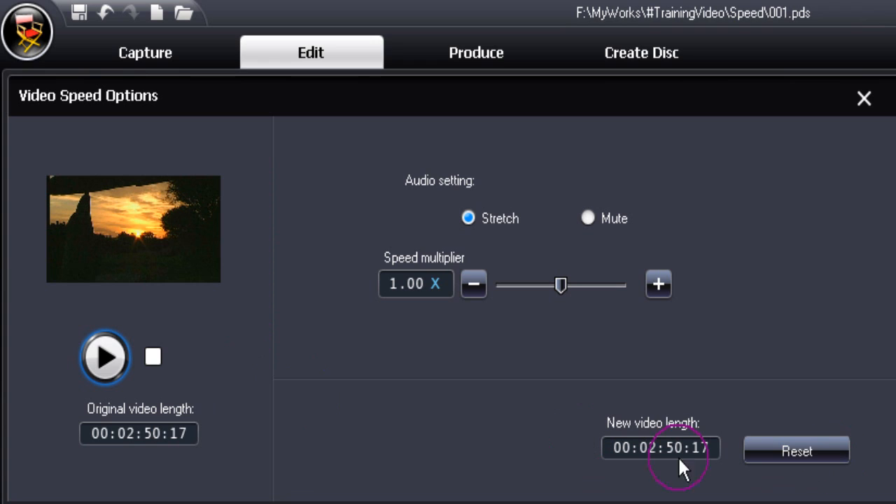
pyautogui.moveTo(272, 397)
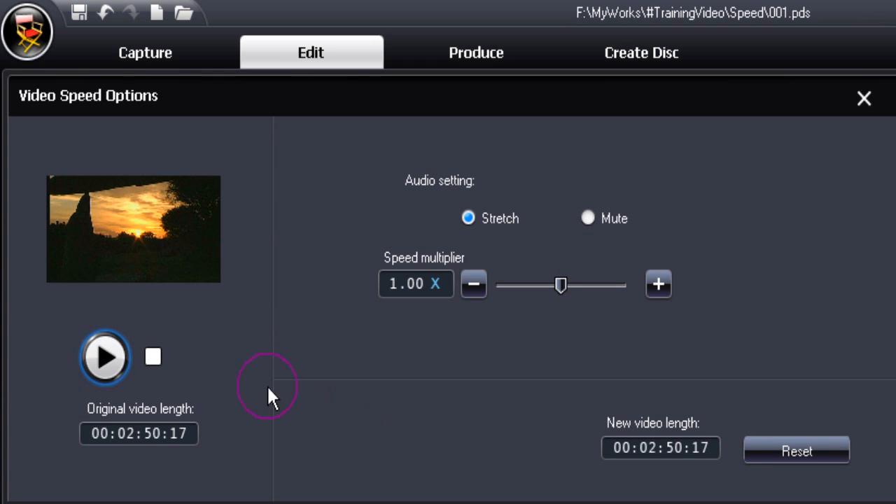
pyautogui.moveTo(336, 361)
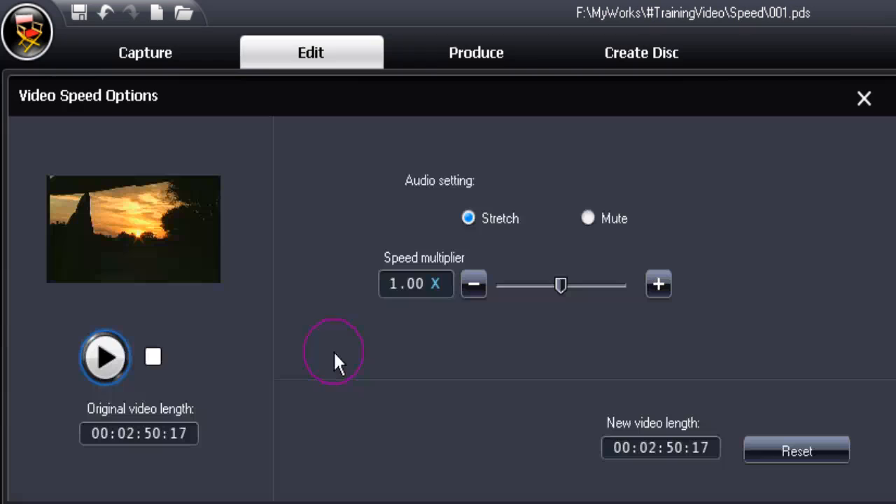
pyautogui.moveTo(560, 283)
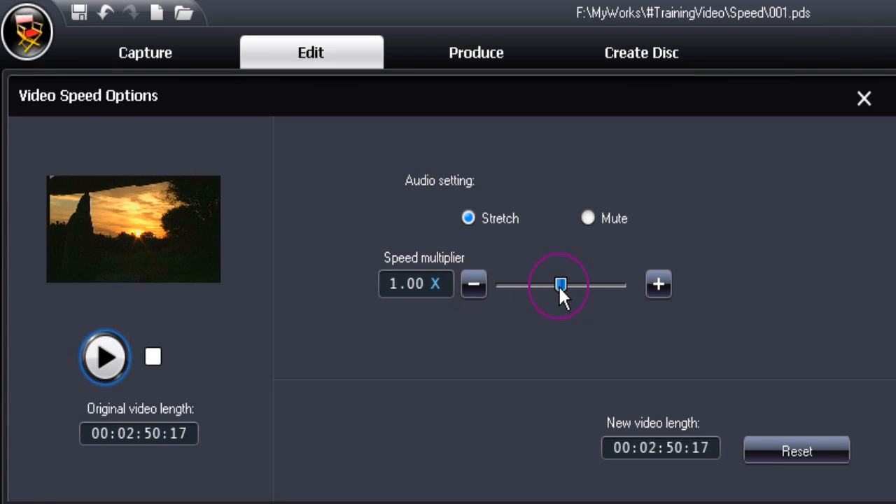
# Slide the speed multiplier between 0.50x and 2.00x, settling at 0.95x for a 00:02:59:16 length.
pyautogui.moveTo(560, 284); pyautogui.dragTo(501, 285)
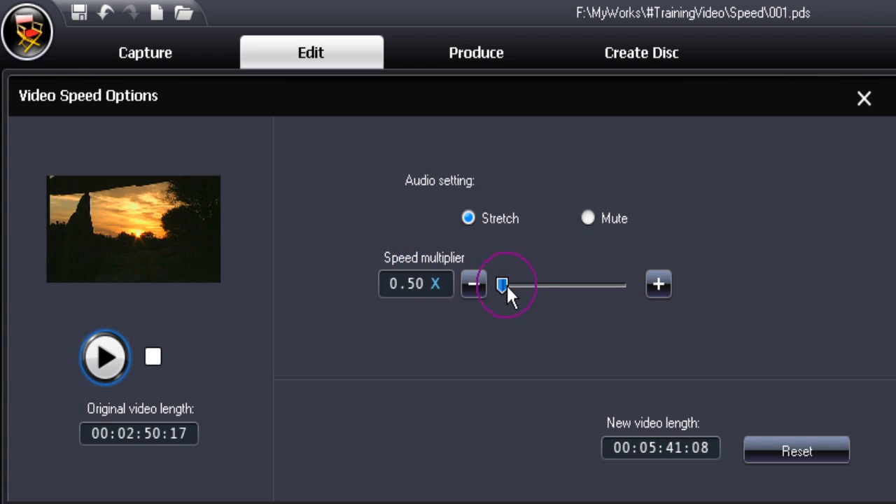
pyautogui.moveTo(501, 286); pyautogui.dragTo(618, 285)
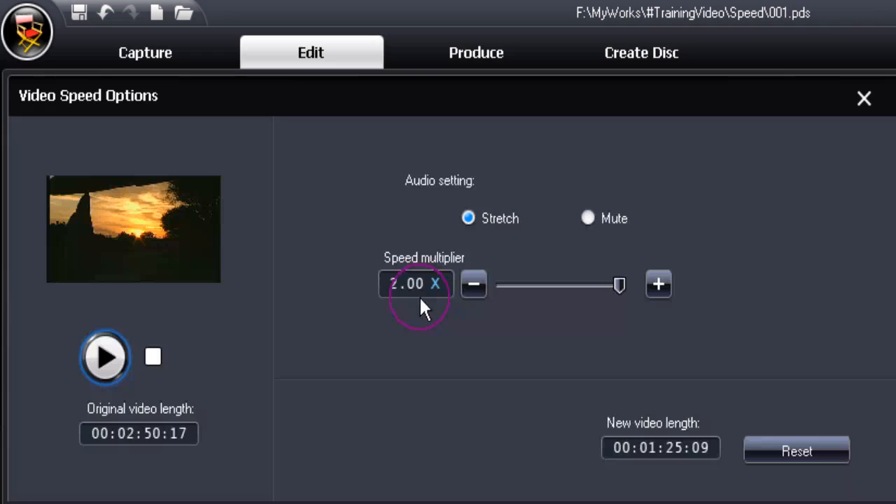
pyautogui.moveTo(618, 285); pyautogui.dragTo(563, 285)
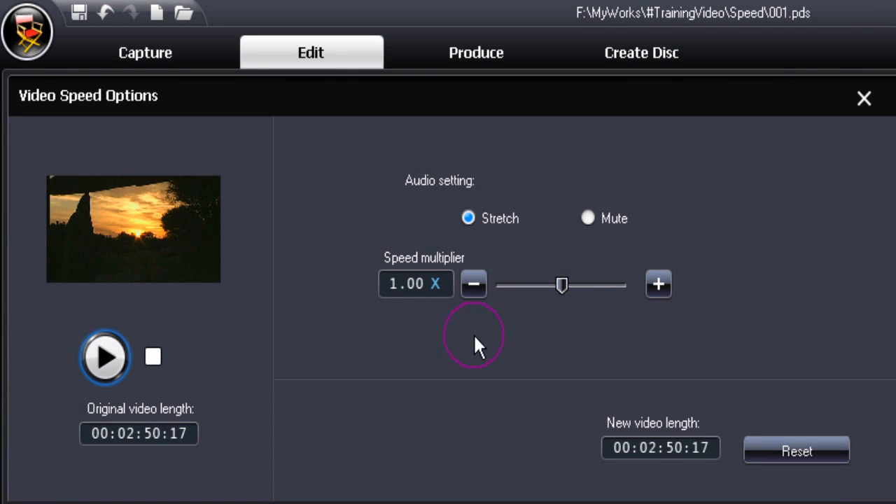
pyautogui.moveTo(595, 349)
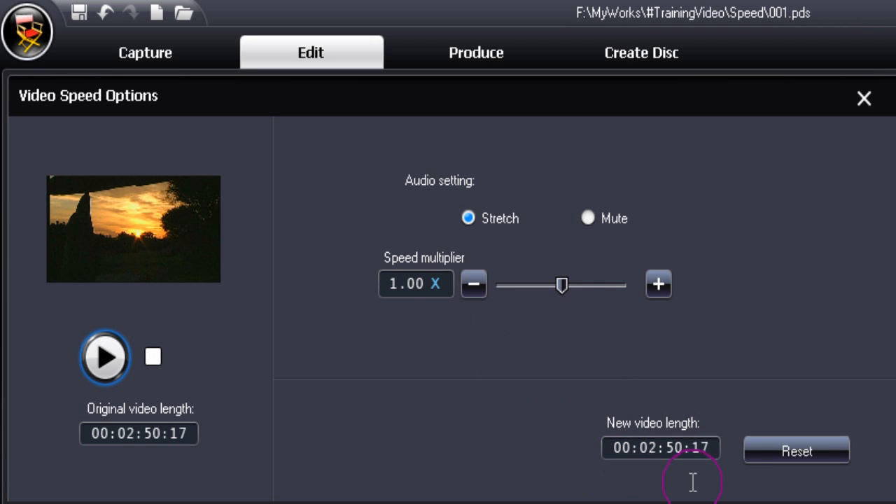
pyautogui.moveTo(633, 483)
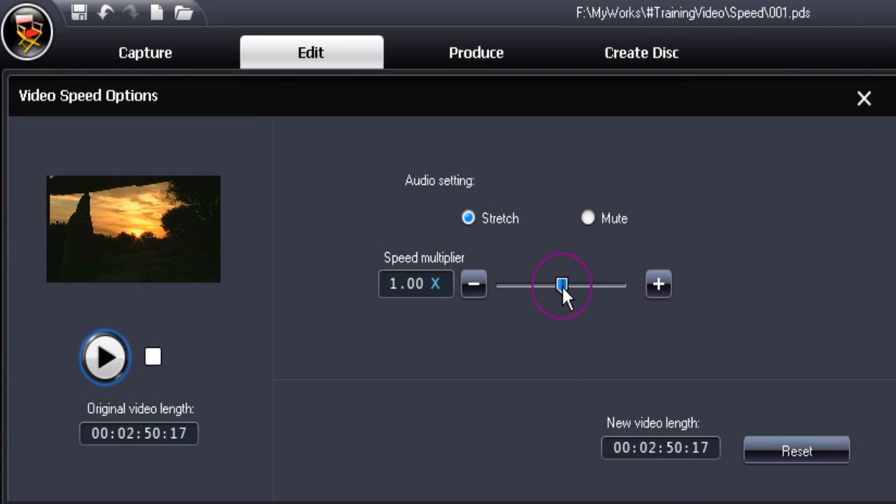
pyautogui.moveTo(562, 284); pyautogui.dragTo(619, 284)
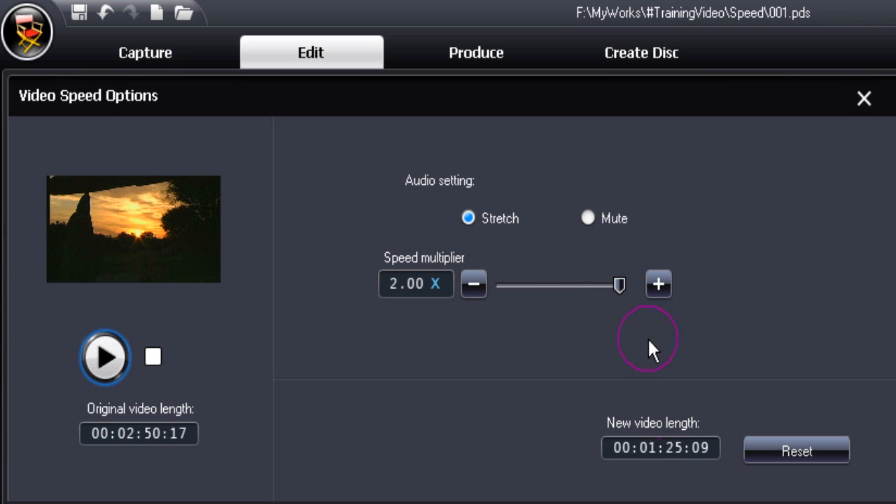
pyautogui.moveTo(619, 286); pyautogui.dragTo(557, 286)
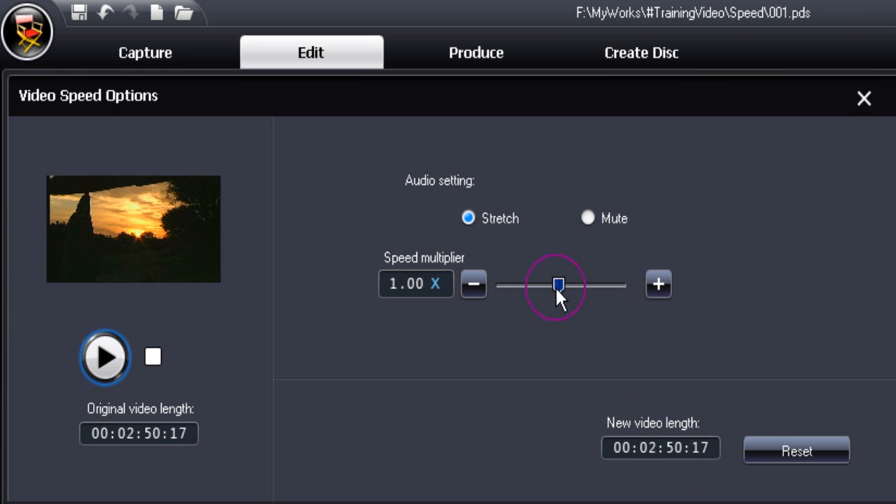
pyautogui.moveTo(557, 284); pyautogui.dragTo(501, 285)
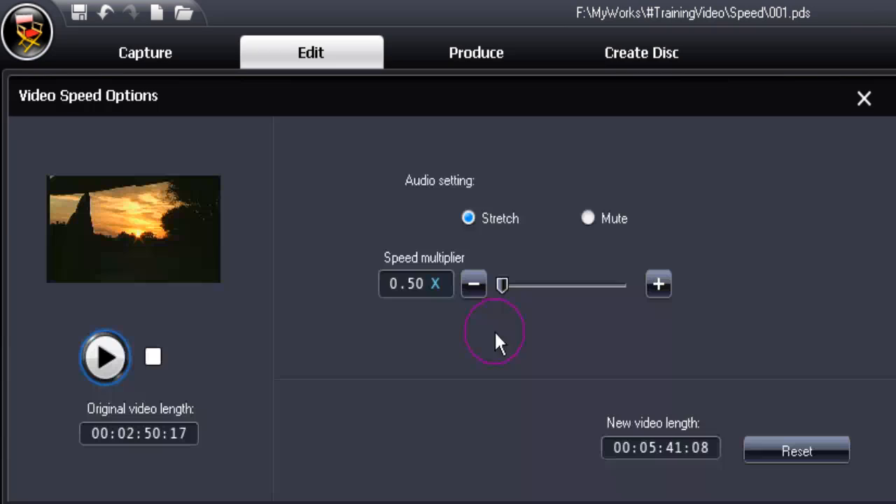
pyautogui.moveTo(501, 284); pyautogui.dragTo(555, 284)
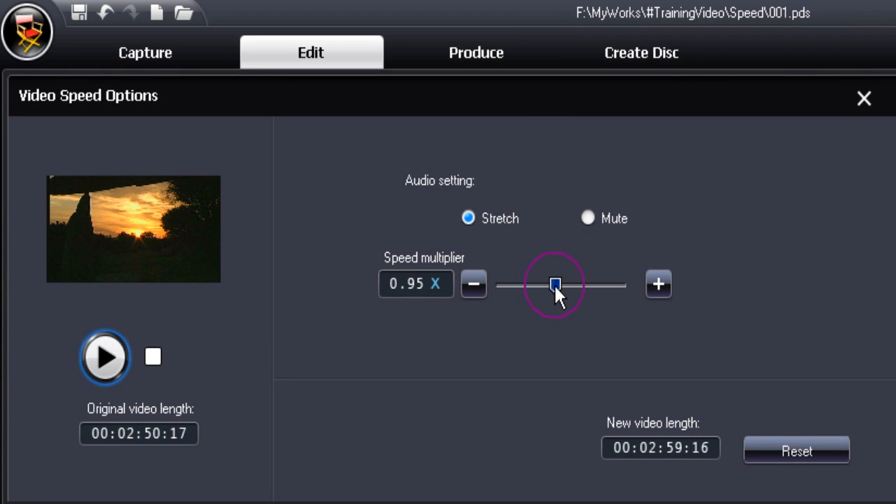
pyautogui.moveTo(554, 343)
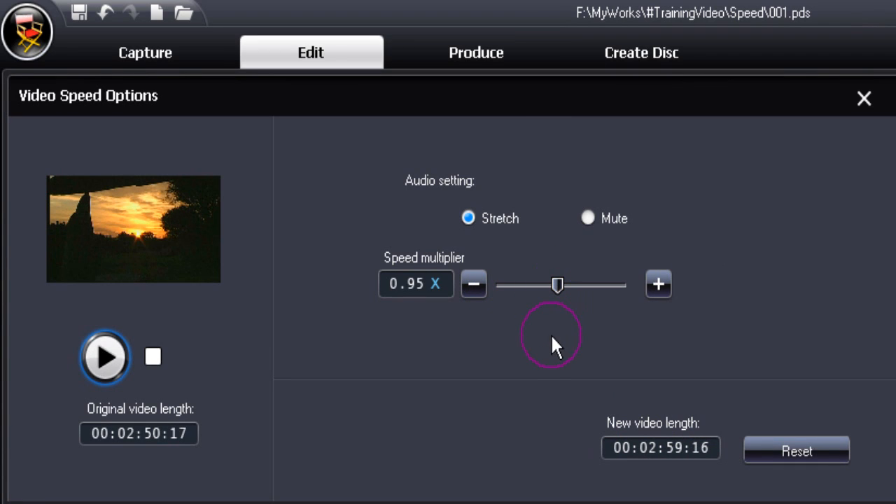
pyautogui.moveTo(548, 362)
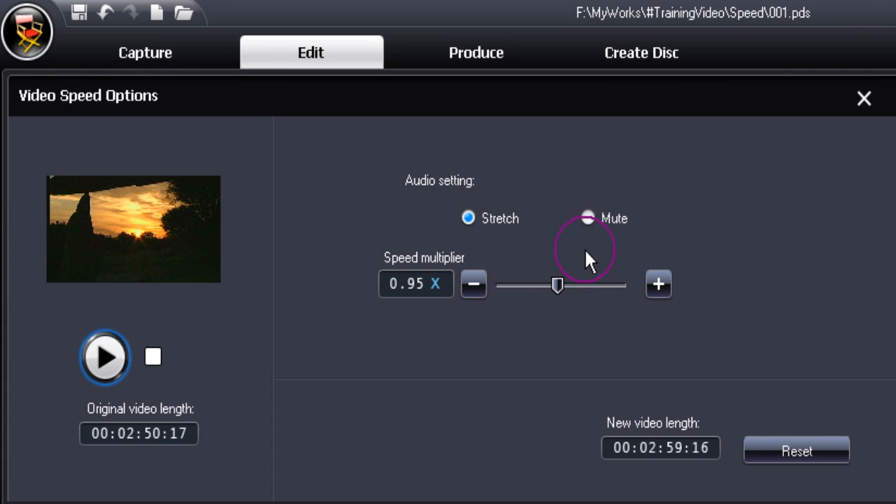
# Choose Mute audio, then try 10x, 8x, 0.10x and 2x before returning the multiplier to 1.00x.
pyautogui.click(588, 218)
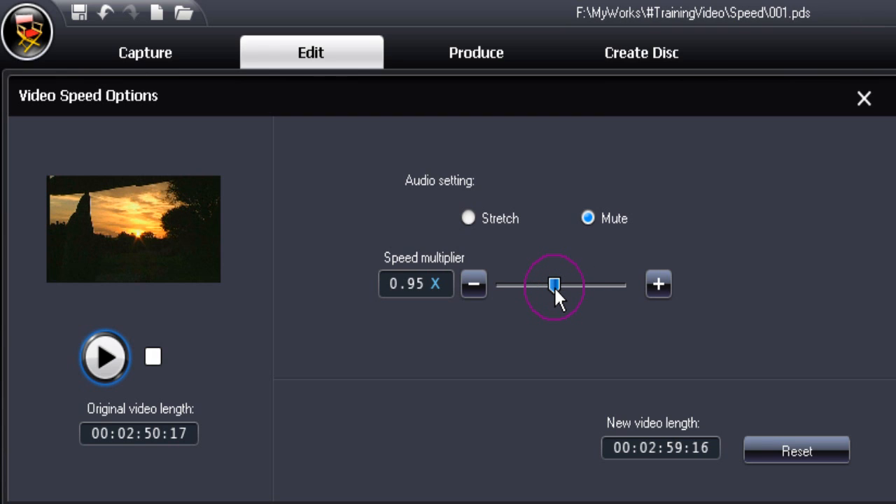
pyautogui.moveTo(553, 284); pyautogui.dragTo(618, 284)
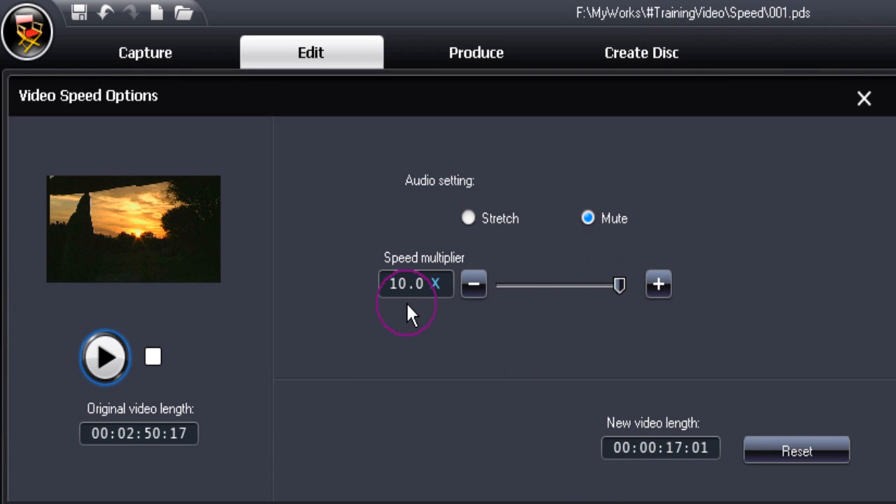
pyautogui.moveTo(619, 284); pyautogui.dragTo(603, 284)
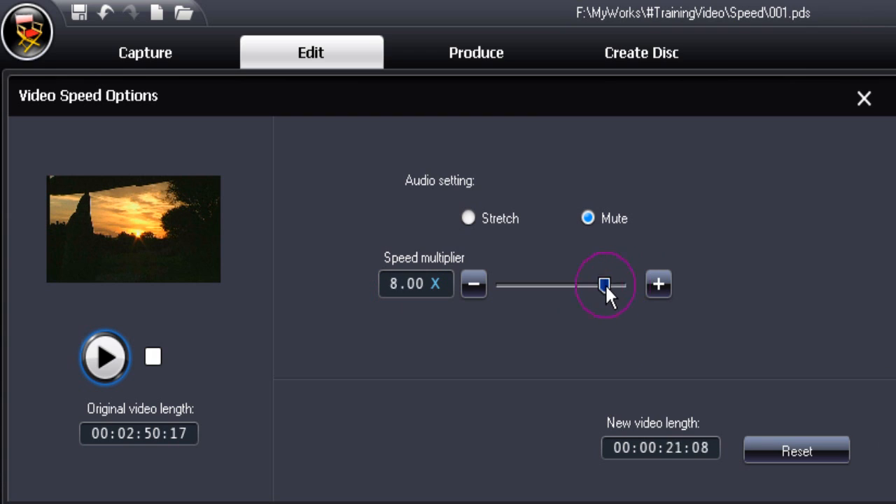
pyautogui.moveTo(605, 284); pyautogui.dragTo(501, 285)
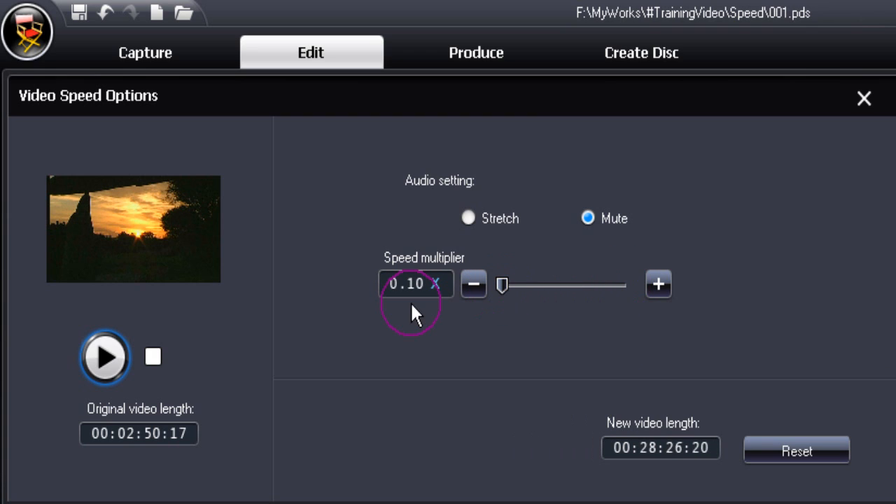
pyautogui.moveTo(413, 301)
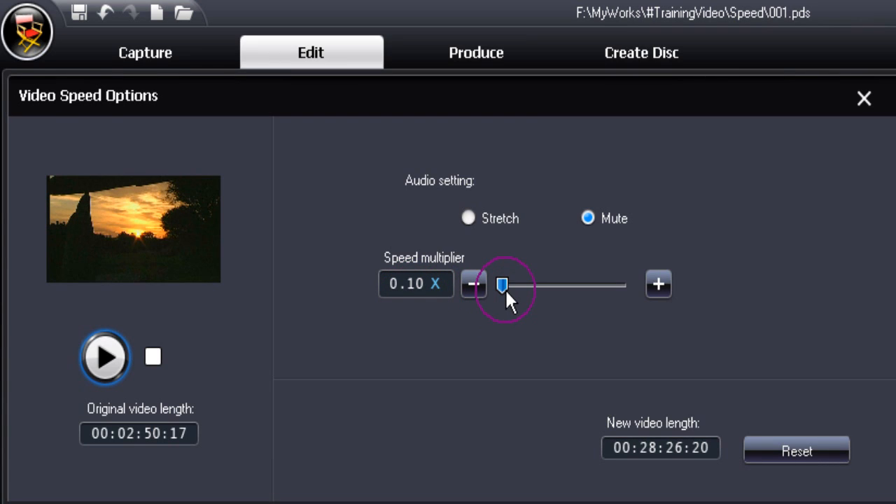
pyautogui.moveTo(502, 285); pyautogui.dragTo(567, 285)
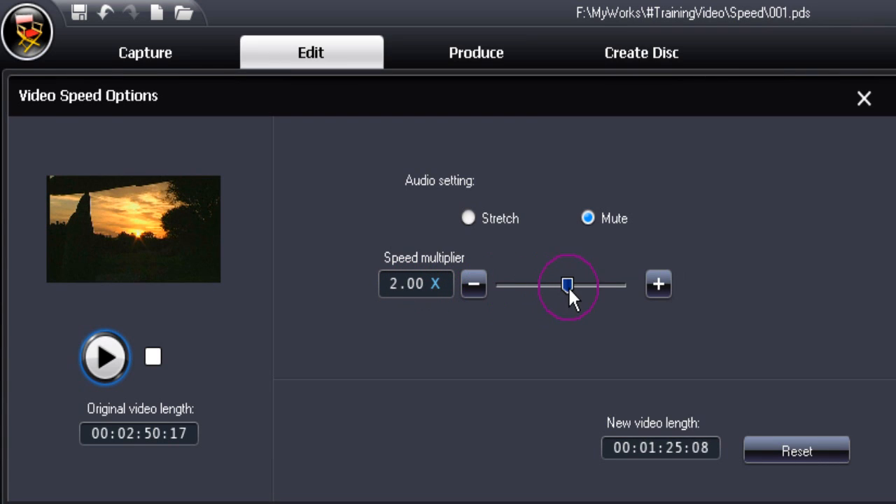
pyautogui.moveTo(567, 285); pyautogui.dragTo(560, 286)
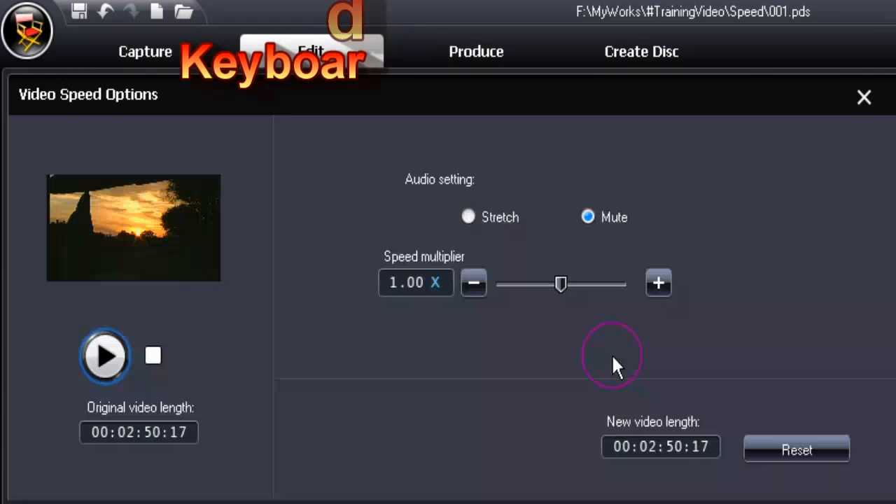
# Enter 1.43 as the multiplier for a 00:02:00:00 length, then Reset back to 1.00x Stretch audio.
pyautogui.doubleClick(669, 446)
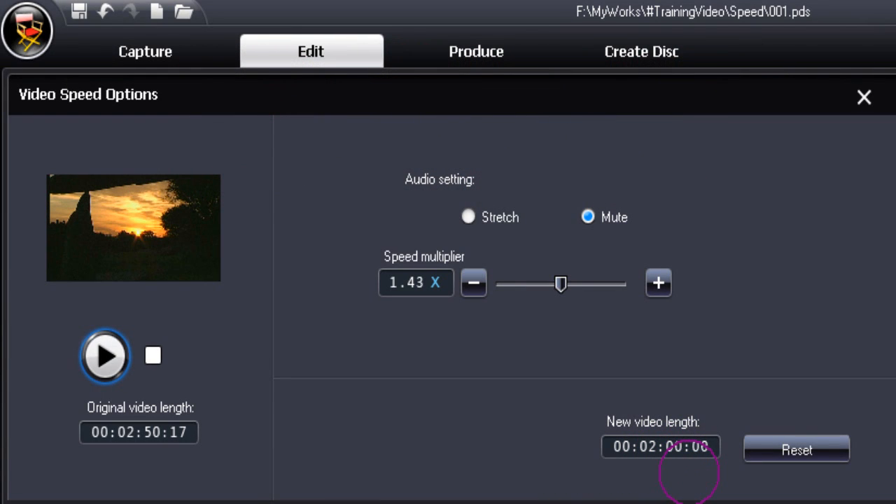
pyautogui.click(797, 449)
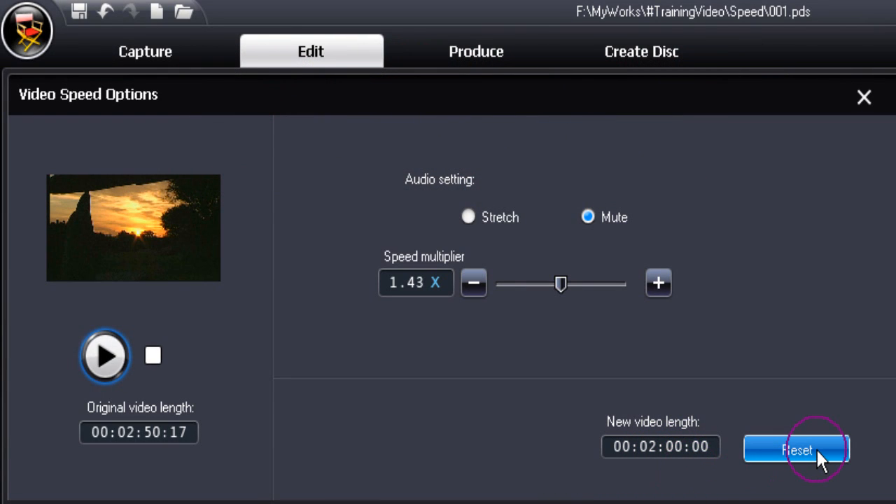
pyautogui.click(796, 450)
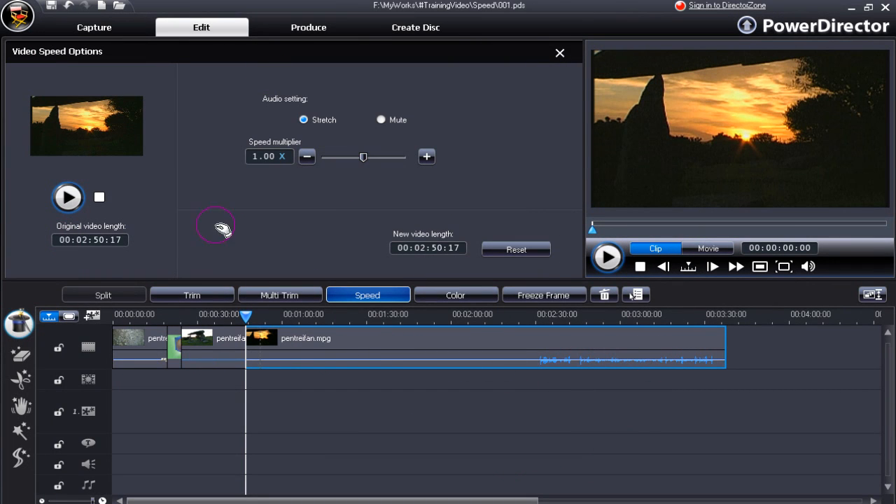
# Apply the 1.43x speed so the clip runs exactly 00:02:00:00 on the timeline.
pyautogui.click(67, 196)
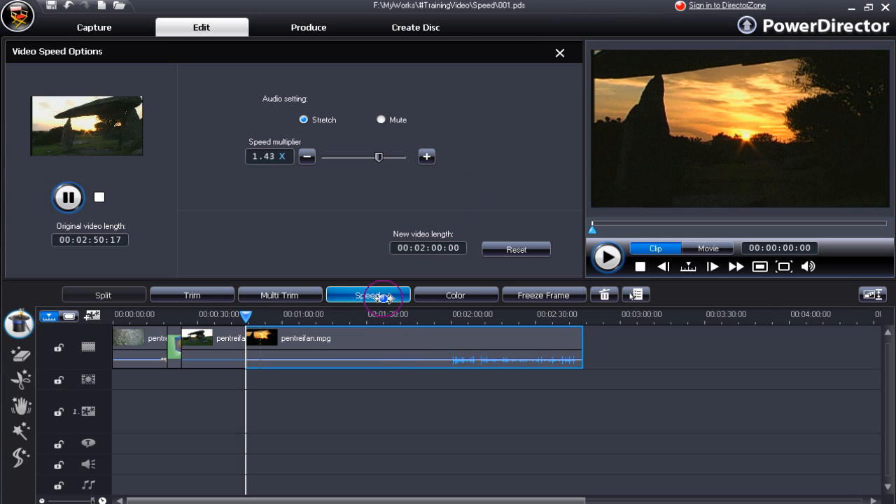
pyautogui.moveTo(391, 405)
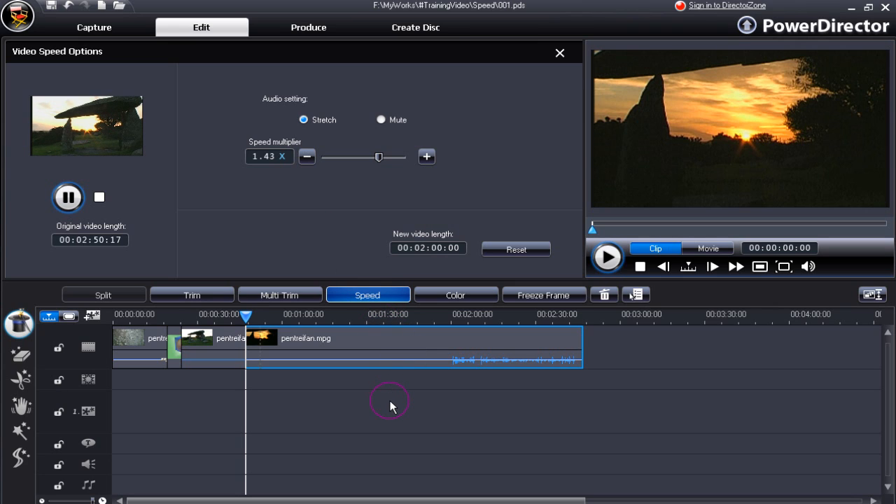